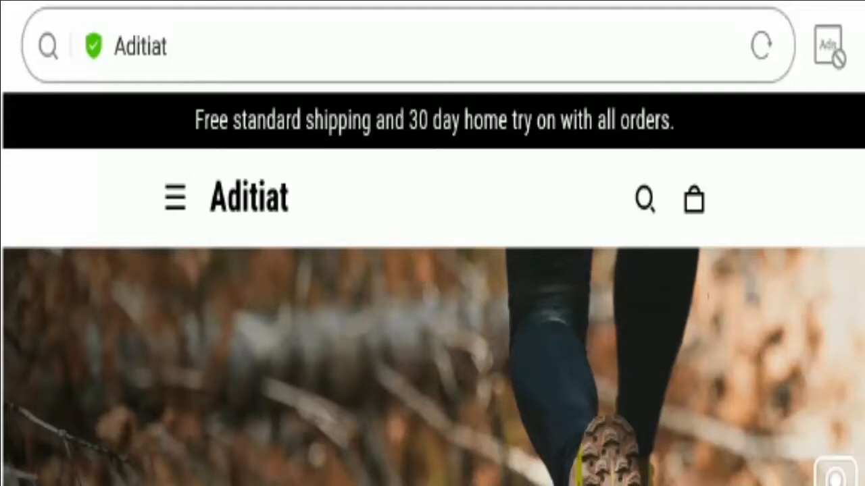
# Step: Scroll the home page past the hero photo to the Faster Stronger Harder and We've Got the Gear banners
pyautogui.scroll(-3)
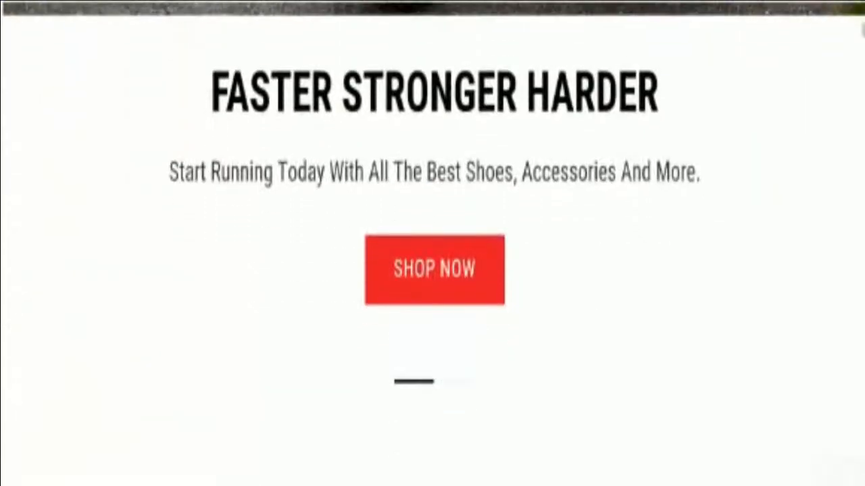
pyautogui.scroll(-3)
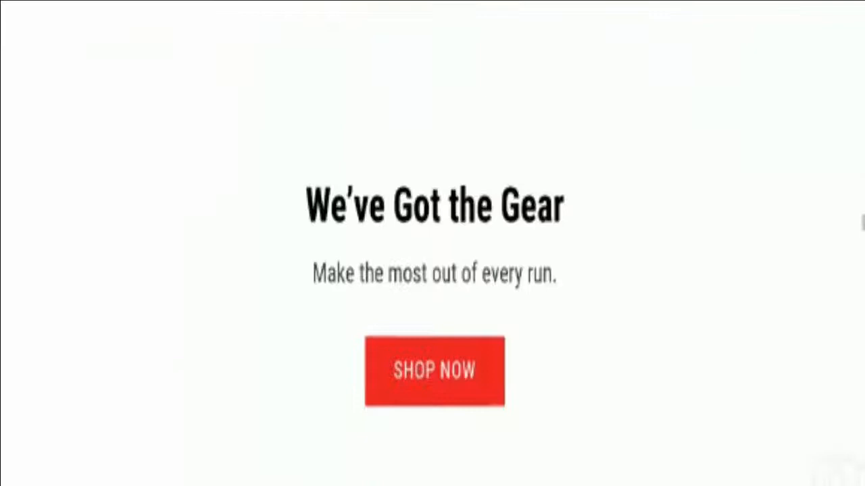
# Step: Scroll down to the footer's Subscribe form and payment icons, then return to the page top
pyautogui.scroll(-3)
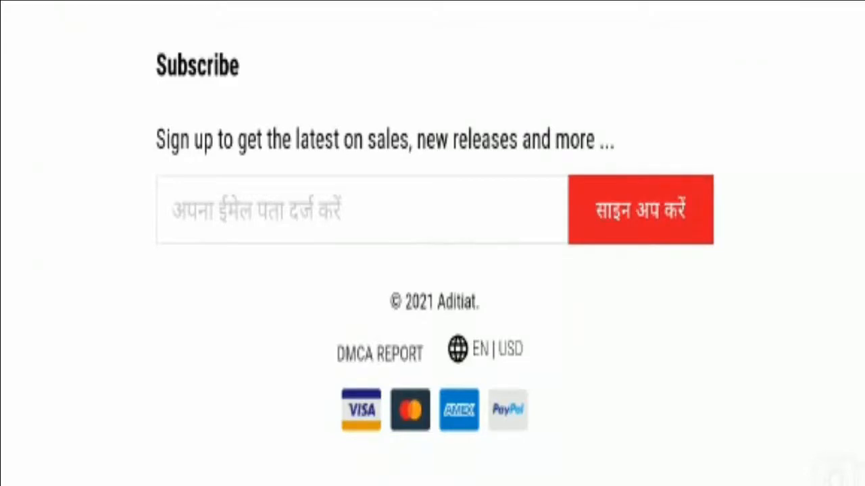
pyautogui.scroll(3)
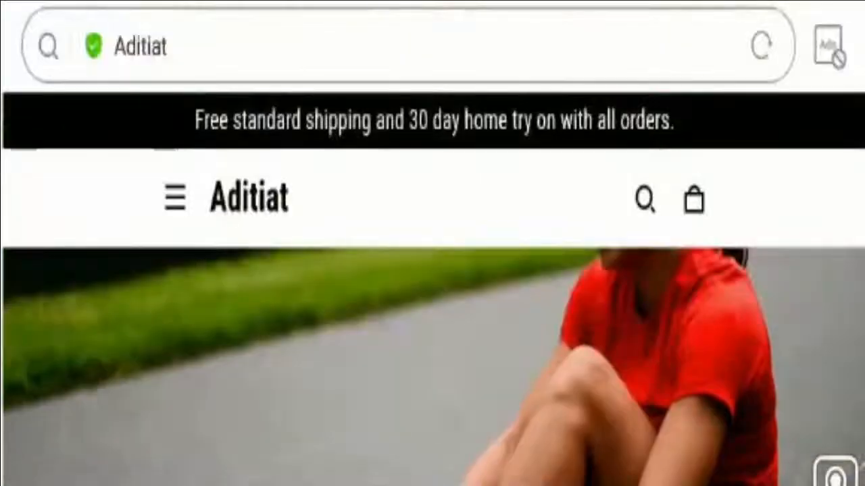
pyautogui.click(174, 198)
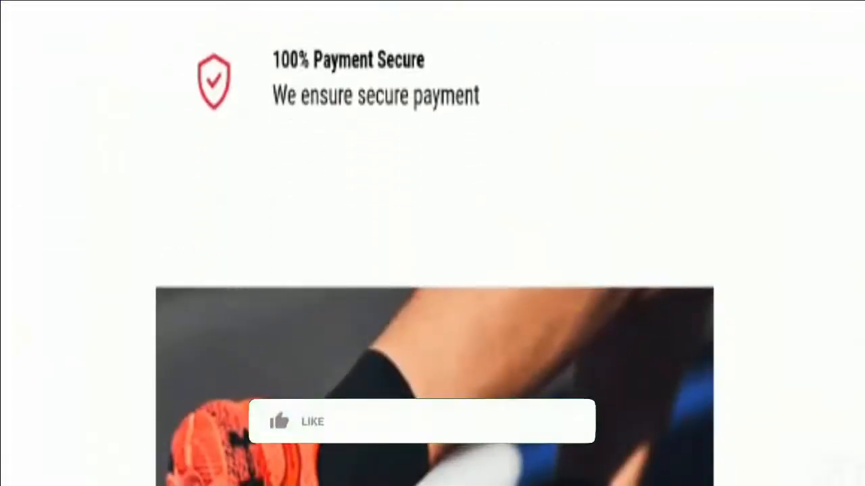
pyautogui.click(297, 422)
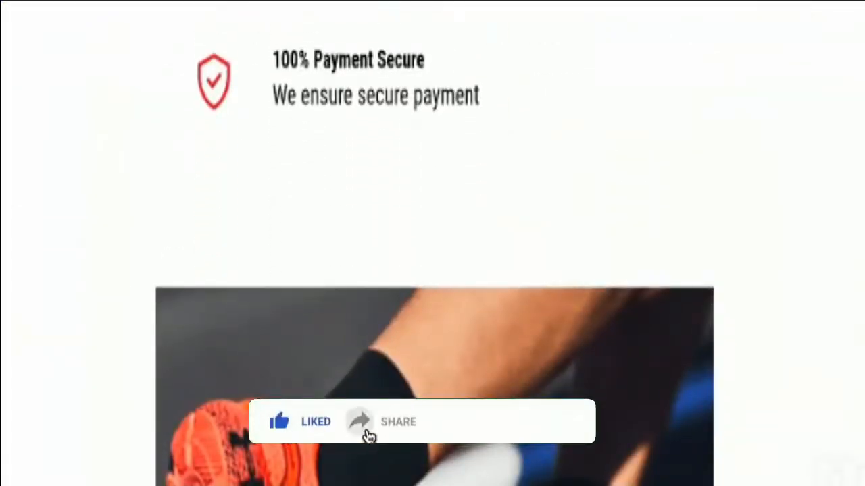
pyautogui.click(485, 421)
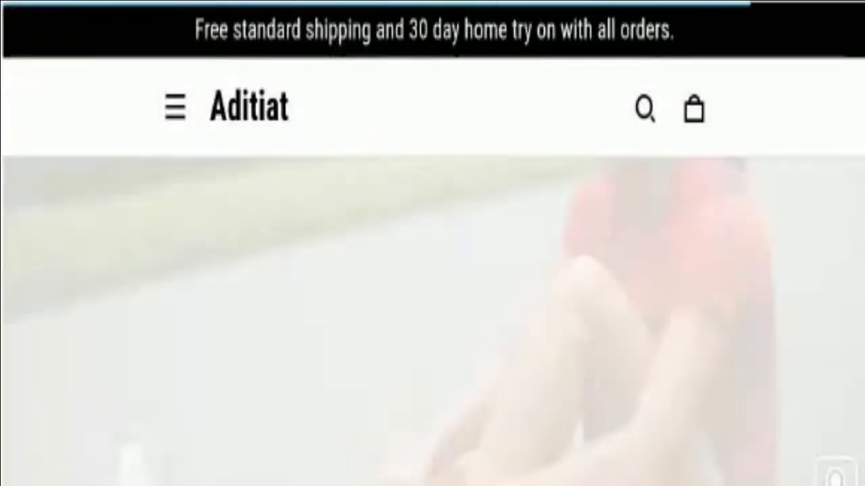
# Step: Scroll up and down through the About Us page to its Customer care footer links
pyautogui.scroll(-3)
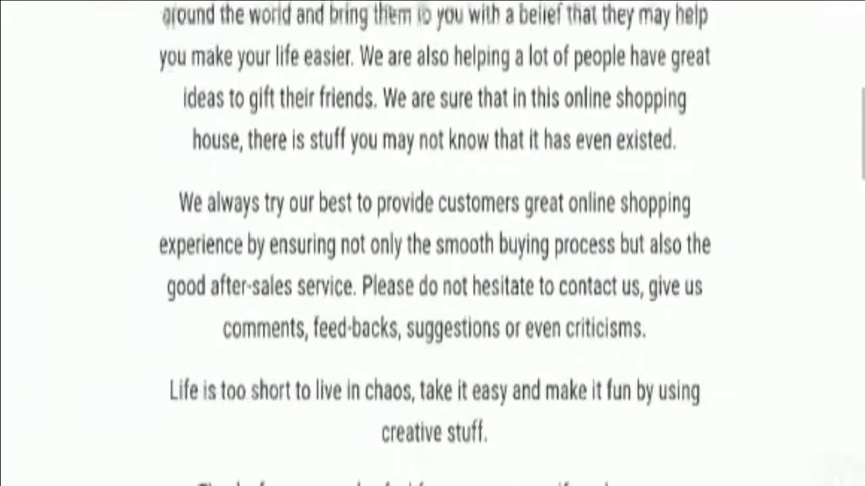
pyautogui.scroll(-3)
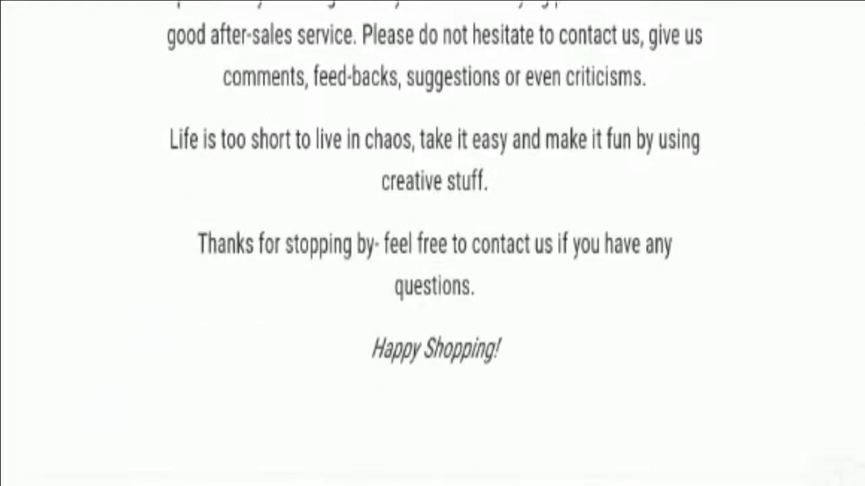
pyautogui.scroll(3)
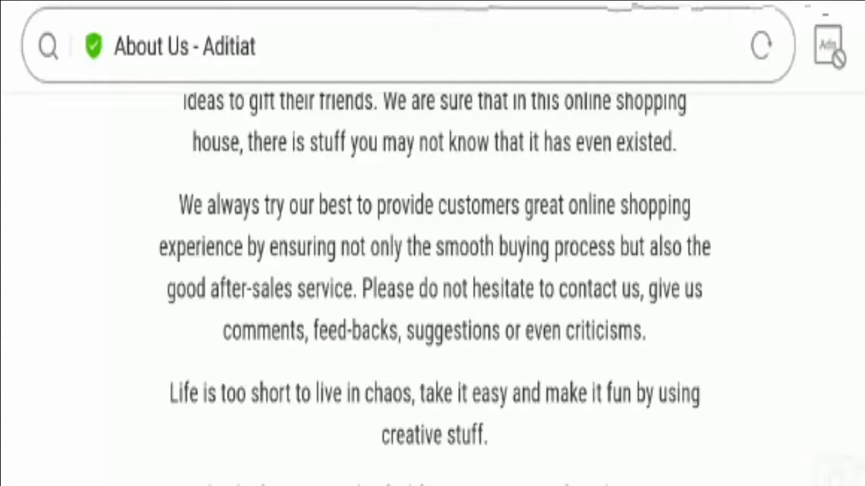
pyautogui.scroll(3)
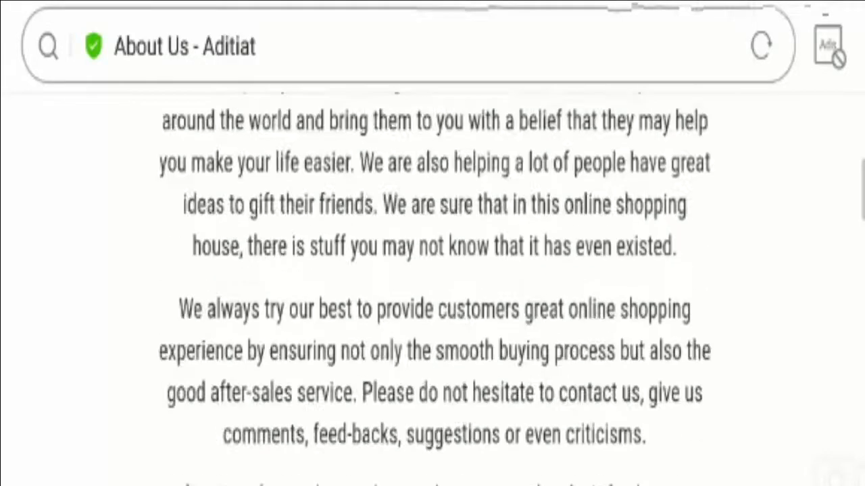
pyautogui.scroll(-3)
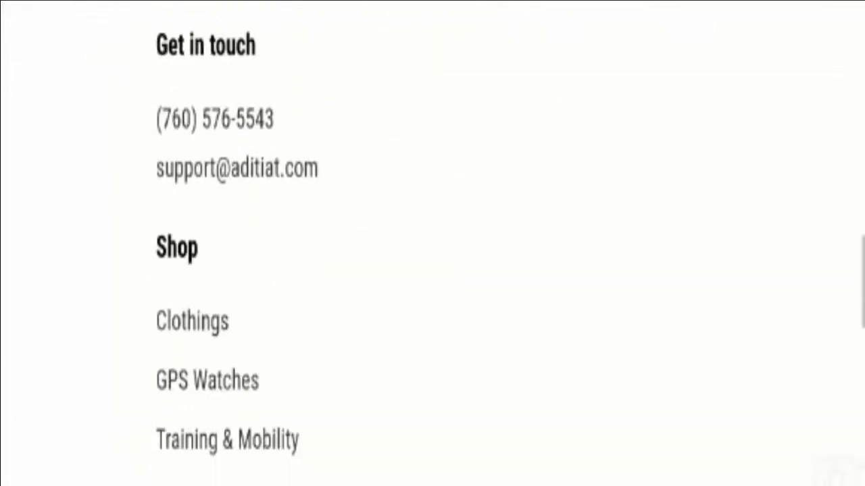
pyautogui.scroll(-3)
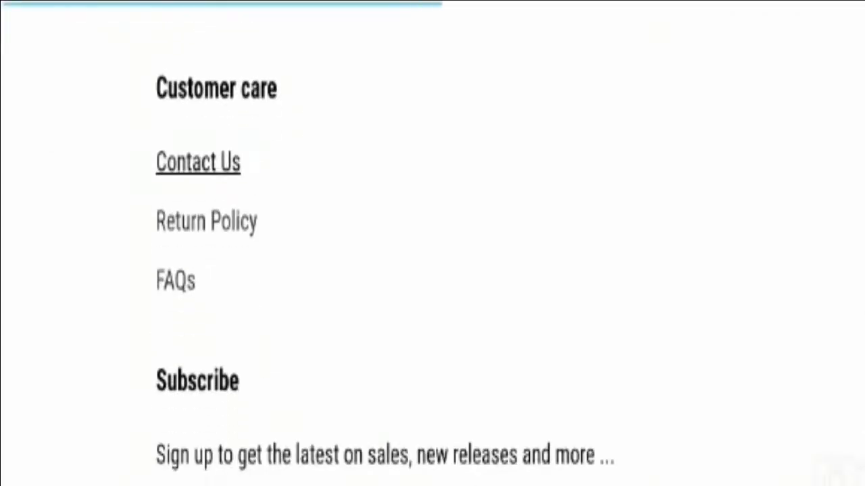
pyautogui.scroll(3)
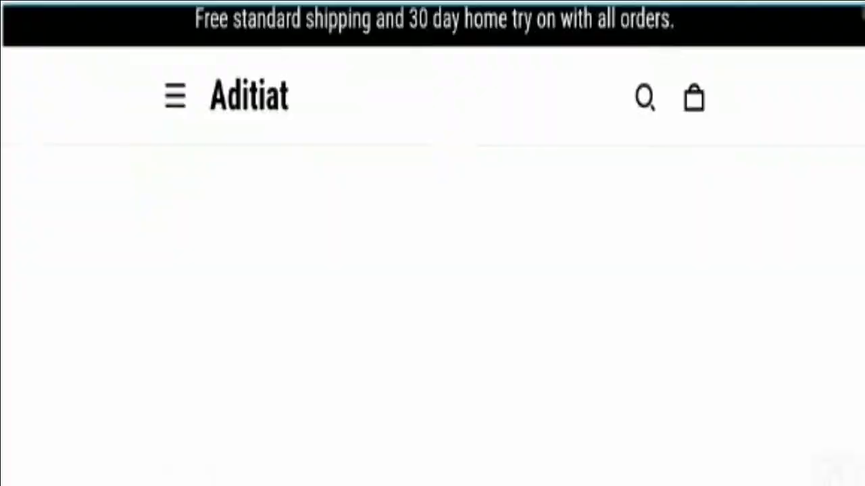
# Step: Scroll the newly loaded page down to the shop categories and Customer care links
pyautogui.scroll(-3)
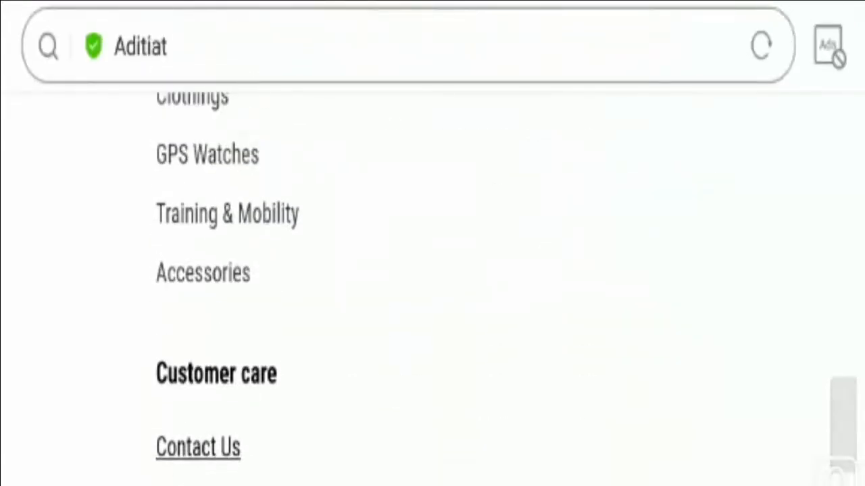
pyautogui.scroll(-3)
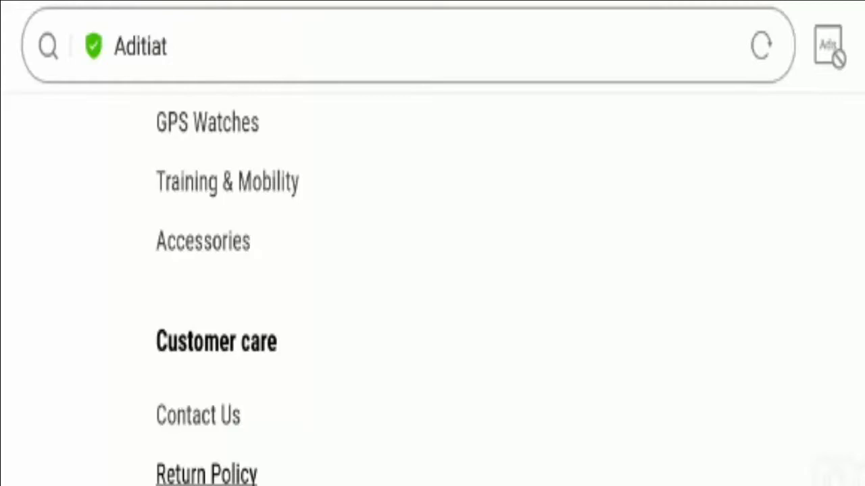
# Step: Move from the footer to the photo gallery showing a woman running on a trail
pyautogui.scroll(-3)
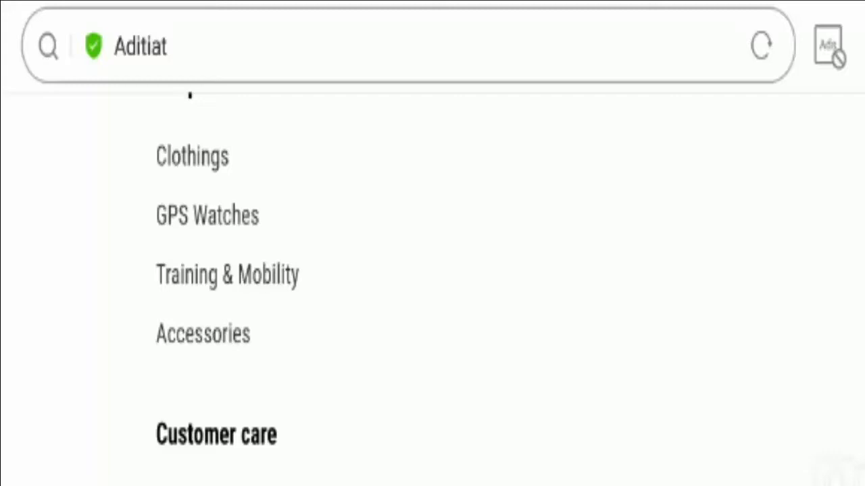
pyautogui.scroll(-3)
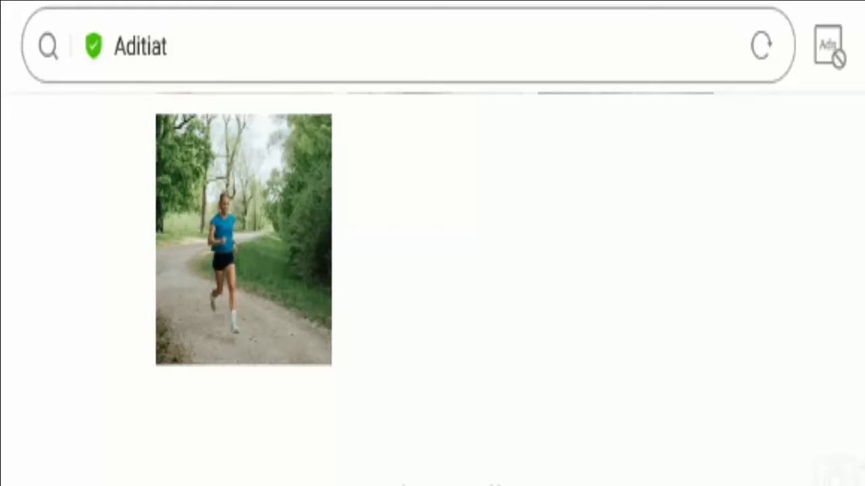
pyautogui.scroll(-3)
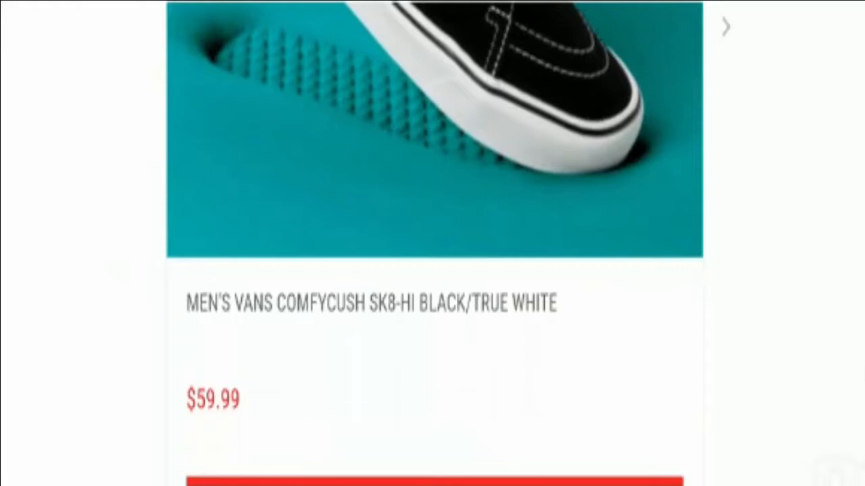
pyautogui.scroll(-3)
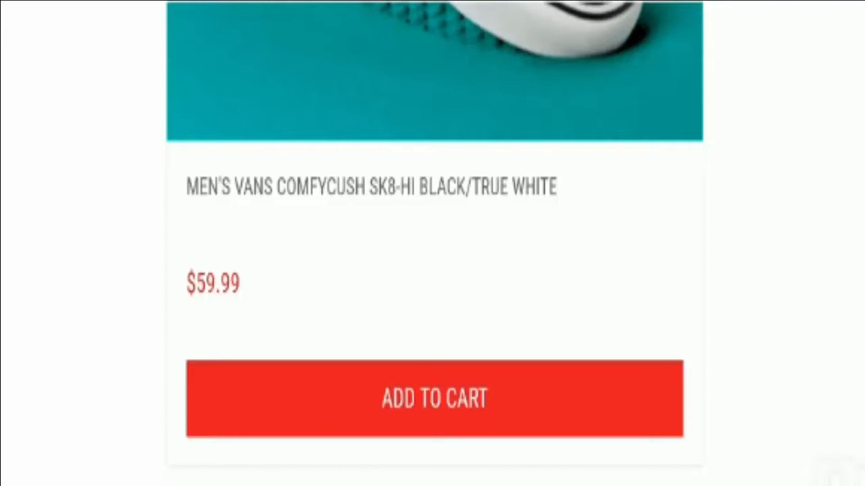
pyautogui.click(312, 436)
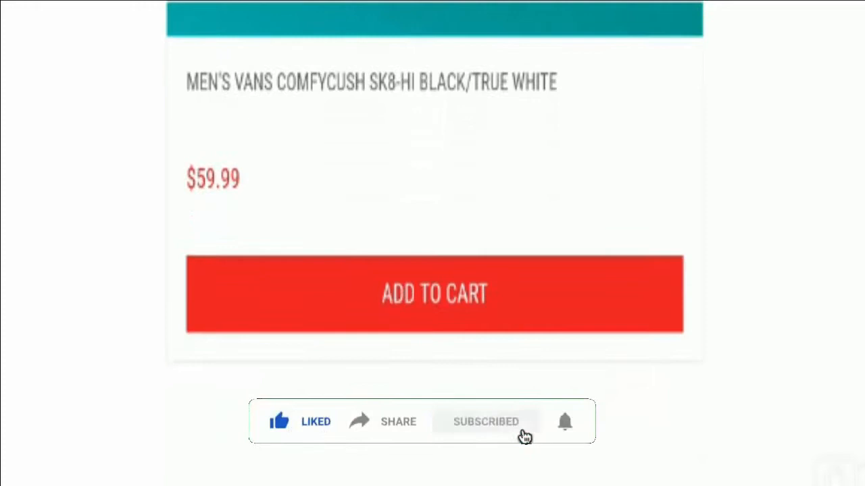
pyautogui.click(565, 422)
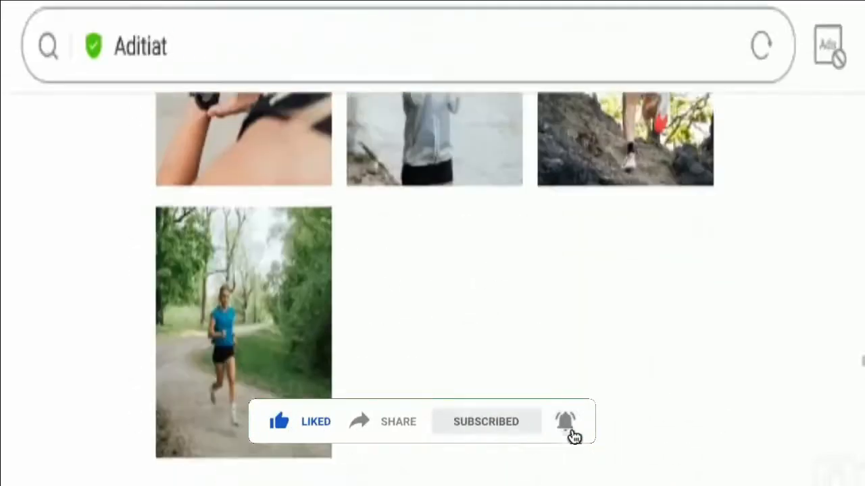